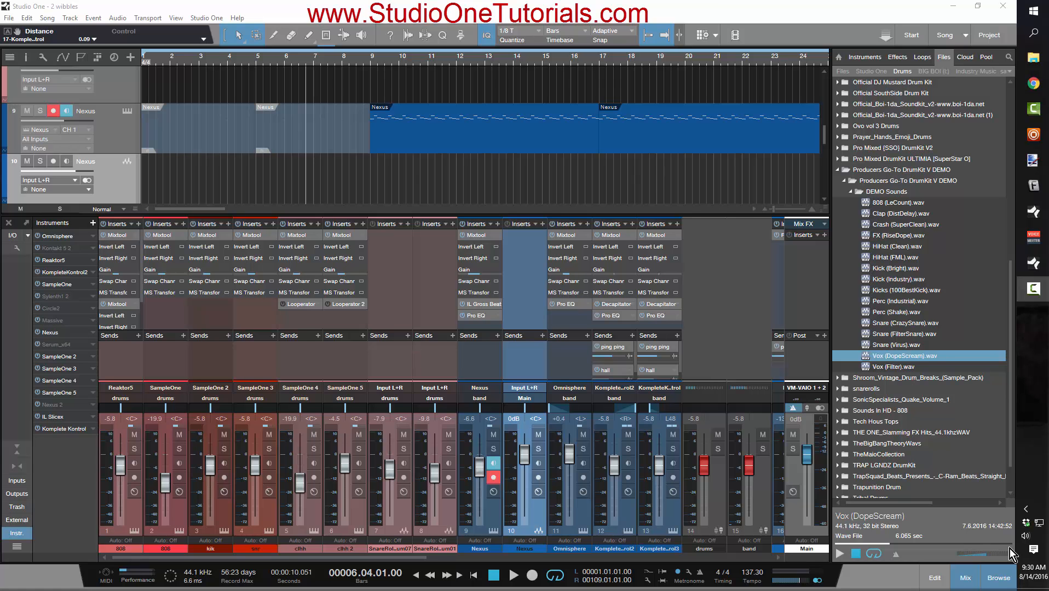
pyautogui.moveTo(447, 211)
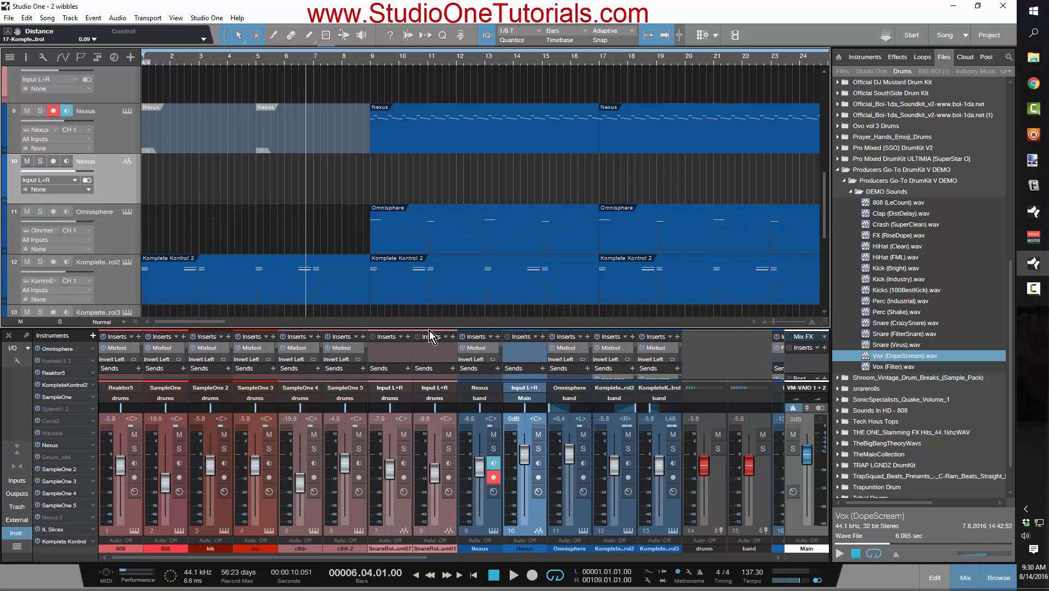
# Reveal the IL Gross Beat insert on the Nexus track, set to its 1/2 Speed preset
pyautogui.scroll(-3)
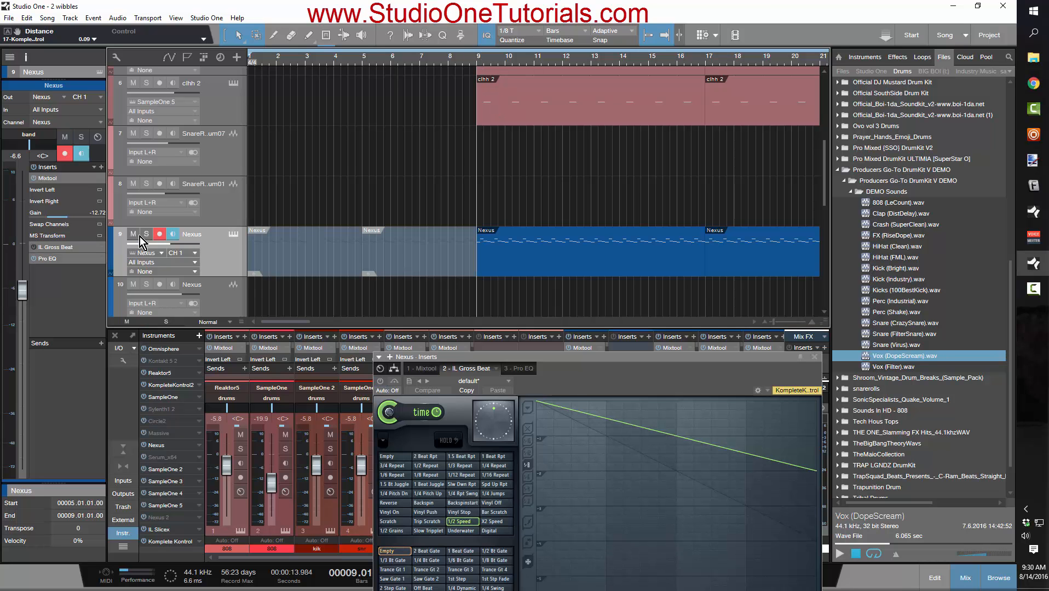
# Mute the drum tracks and play the Nexus arp from bar 9 through Gross Beat
pyautogui.click(146, 233)
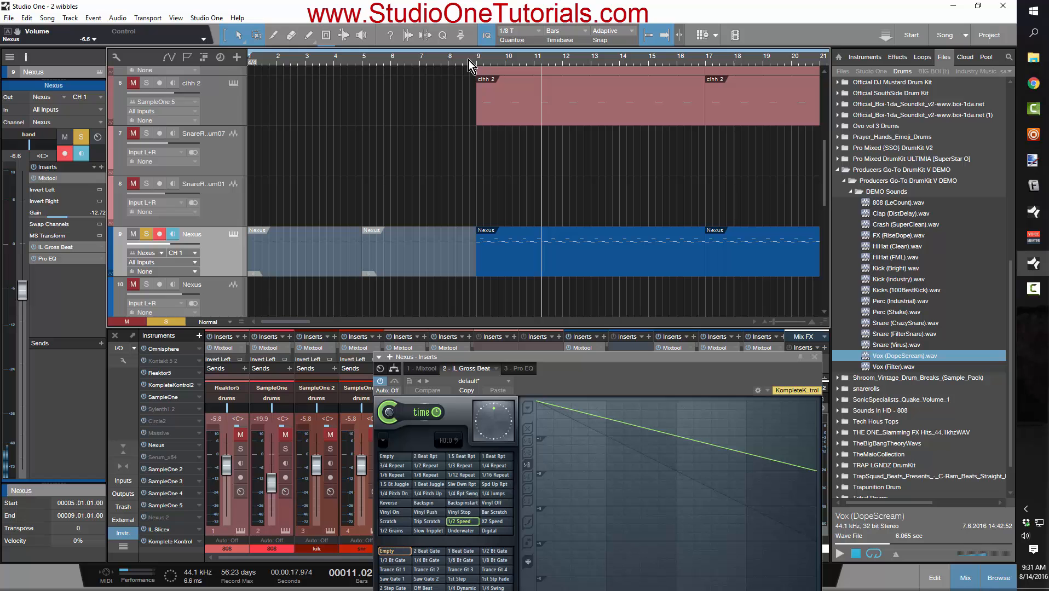
pyautogui.click(479, 71)
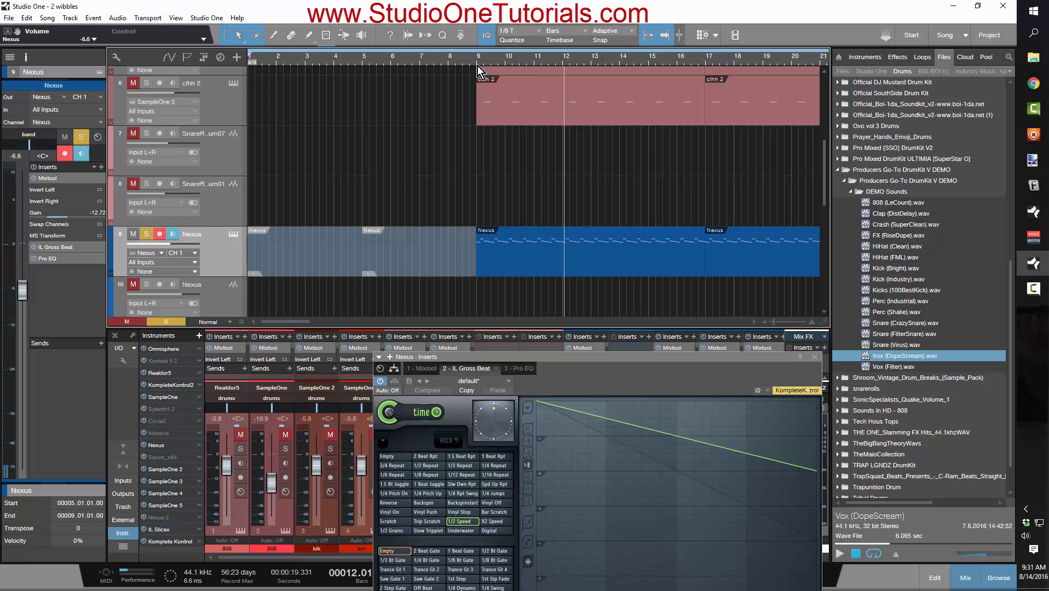
pyautogui.moveTo(543, 269)
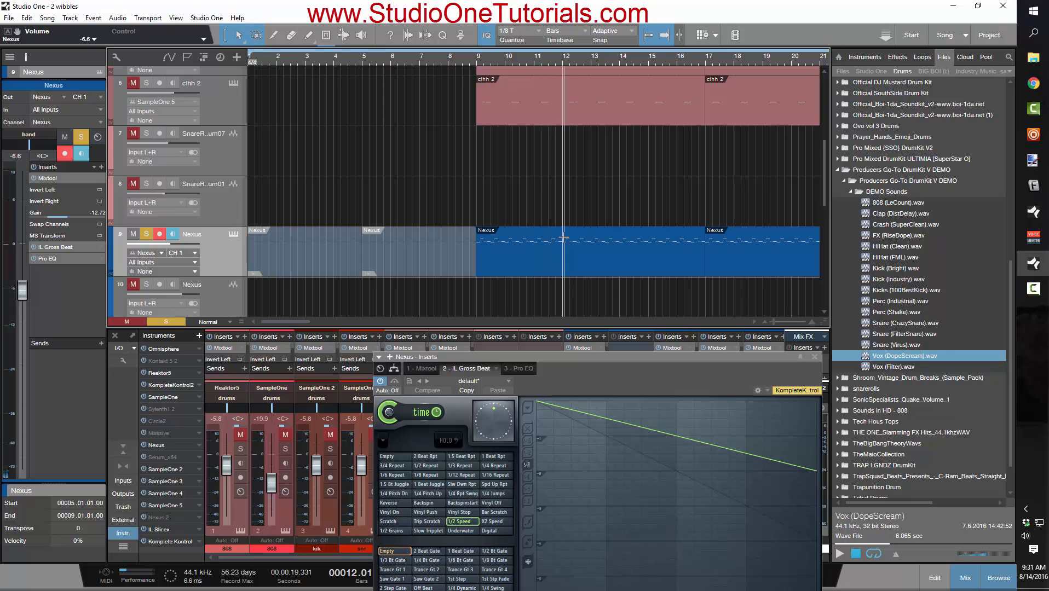
pyautogui.moveTo(605, 267)
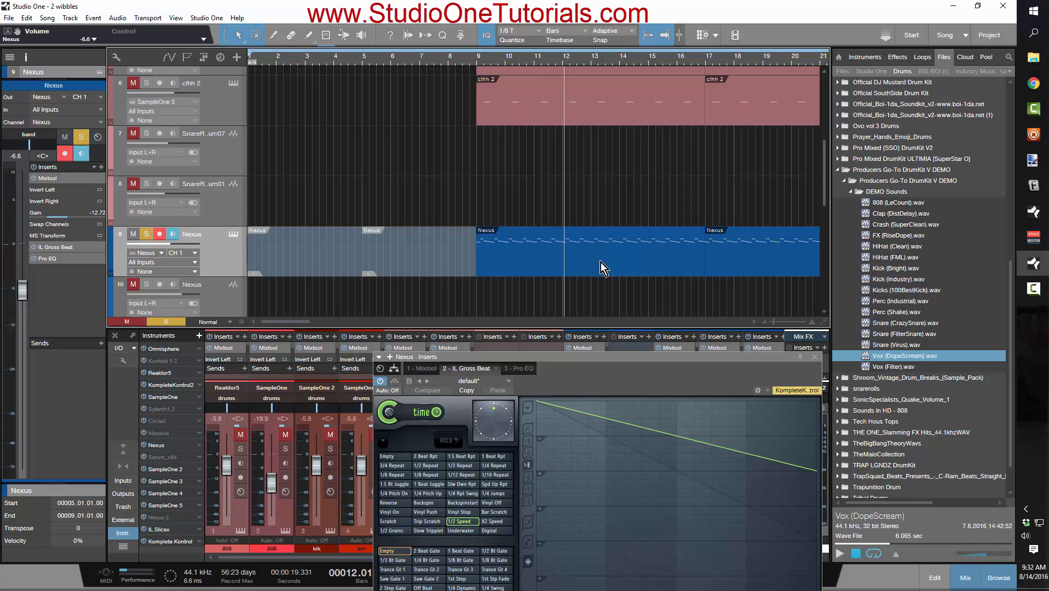
pyautogui.moveTo(541, 267)
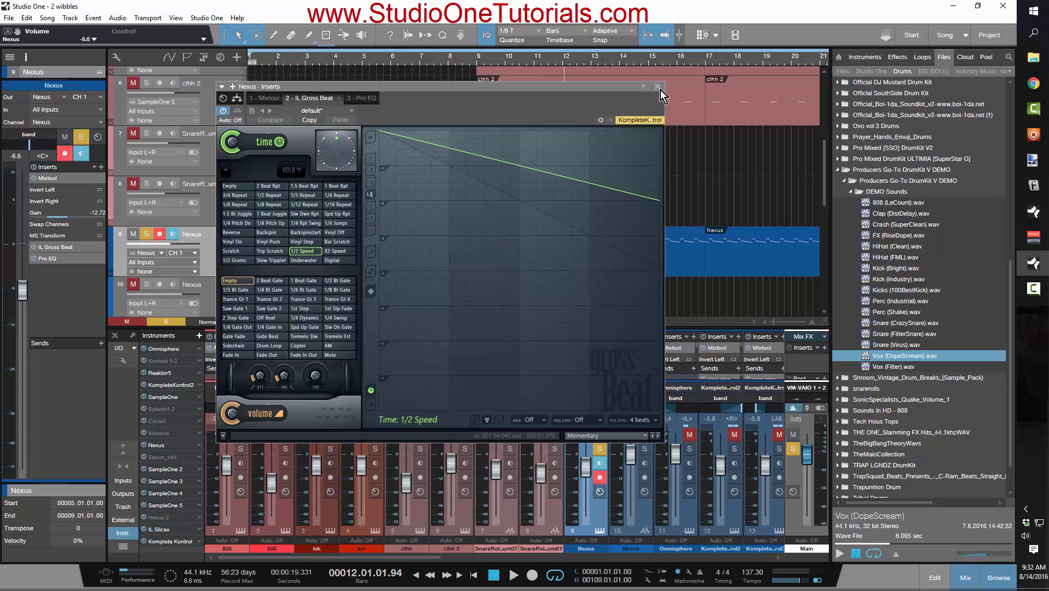
# Close Gross Beat and select the first Nexus arp part for bouncing to audio
pyautogui.click(658, 87)
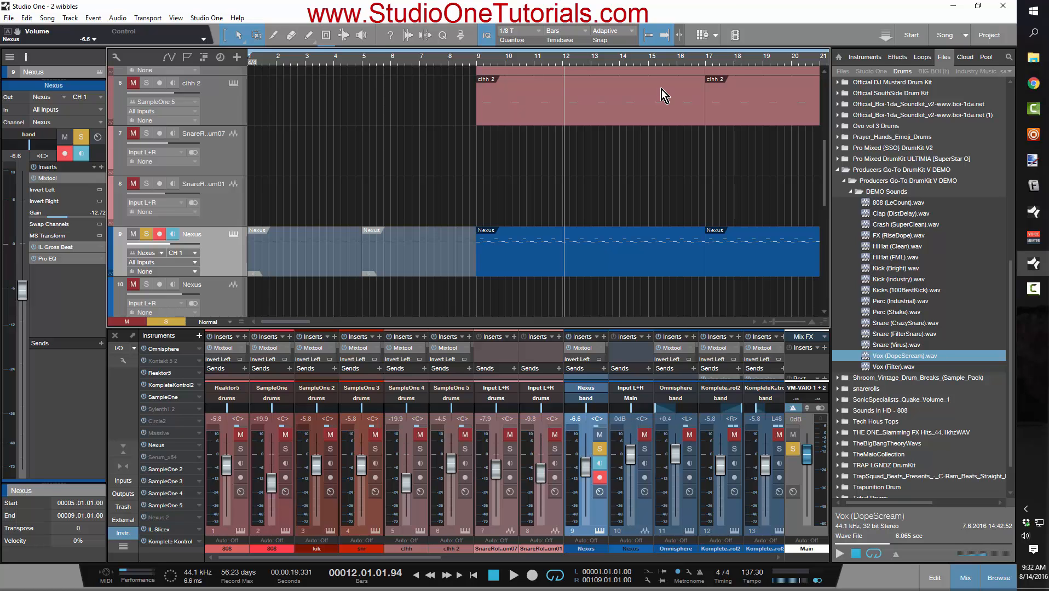
pyautogui.click(304, 253)
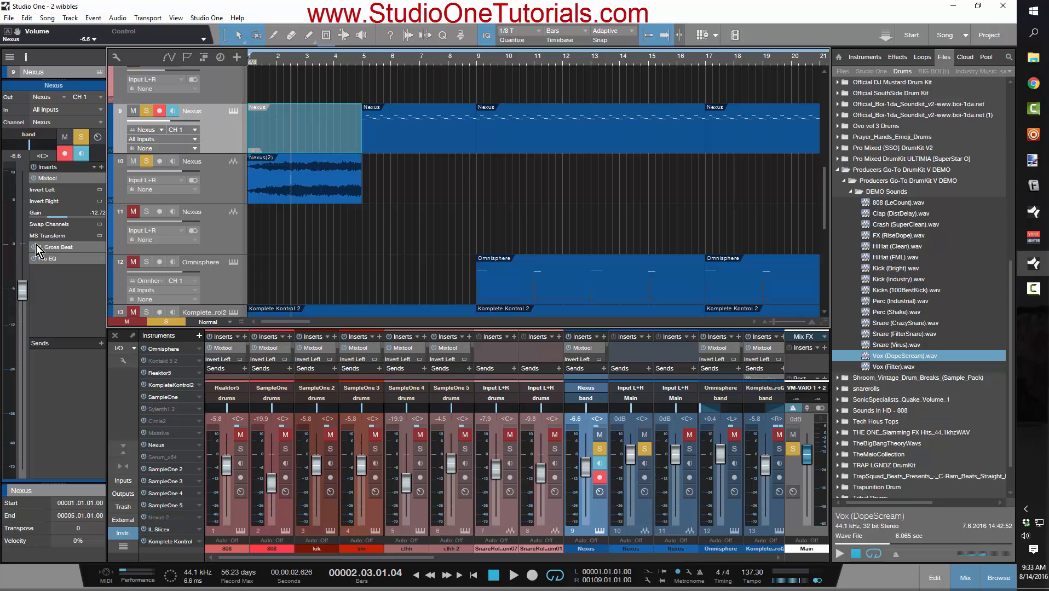
# Bounce the arp again and select the new Nexus(3) audio clip for stretching to bar 9
pyautogui.click(288, 194)
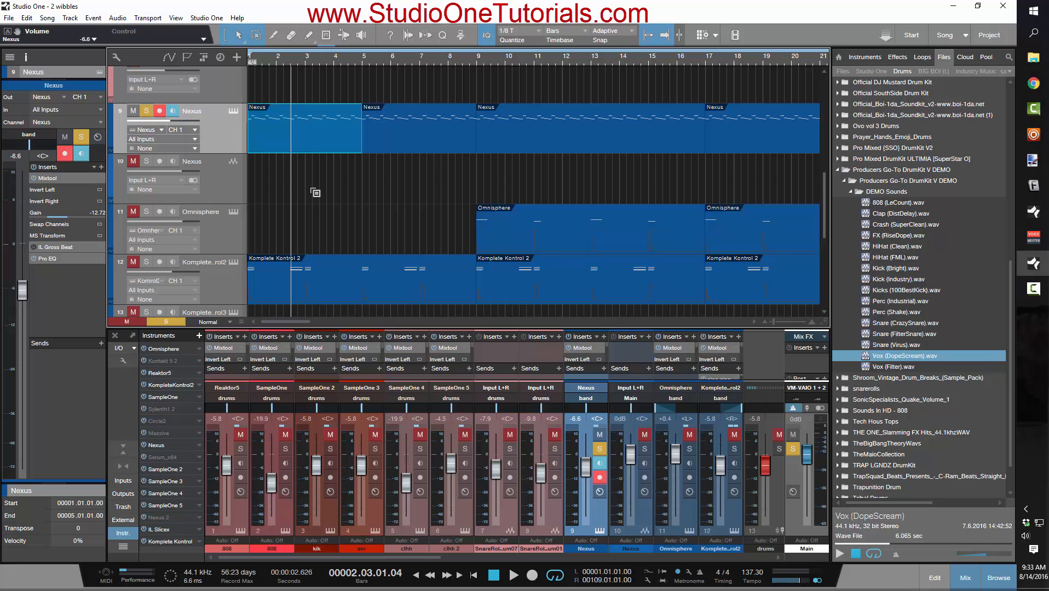
pyautogui.moveTo(327, 141)
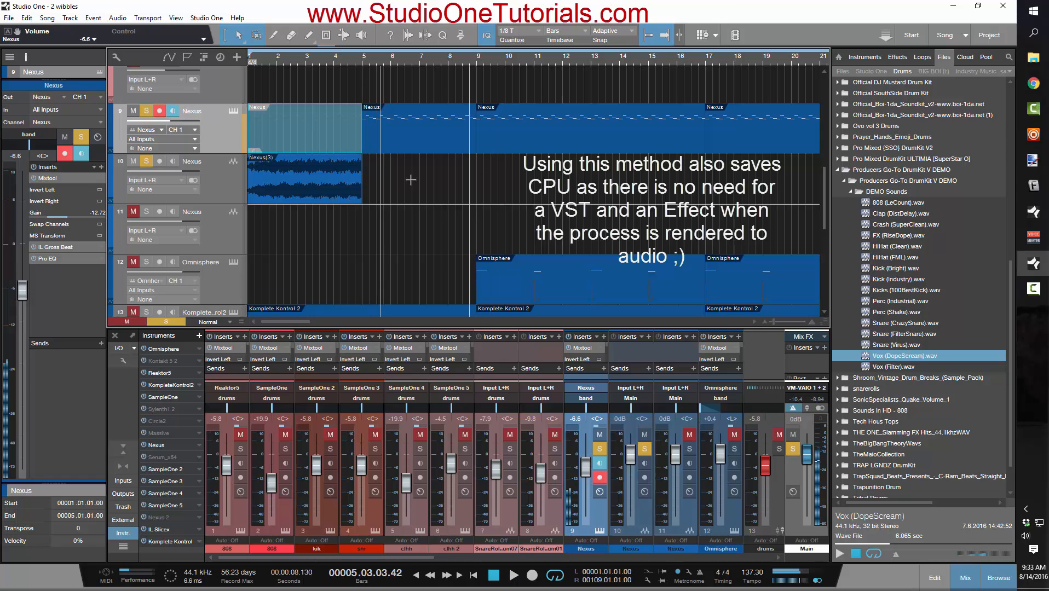
pyautogui.click(305, 178)
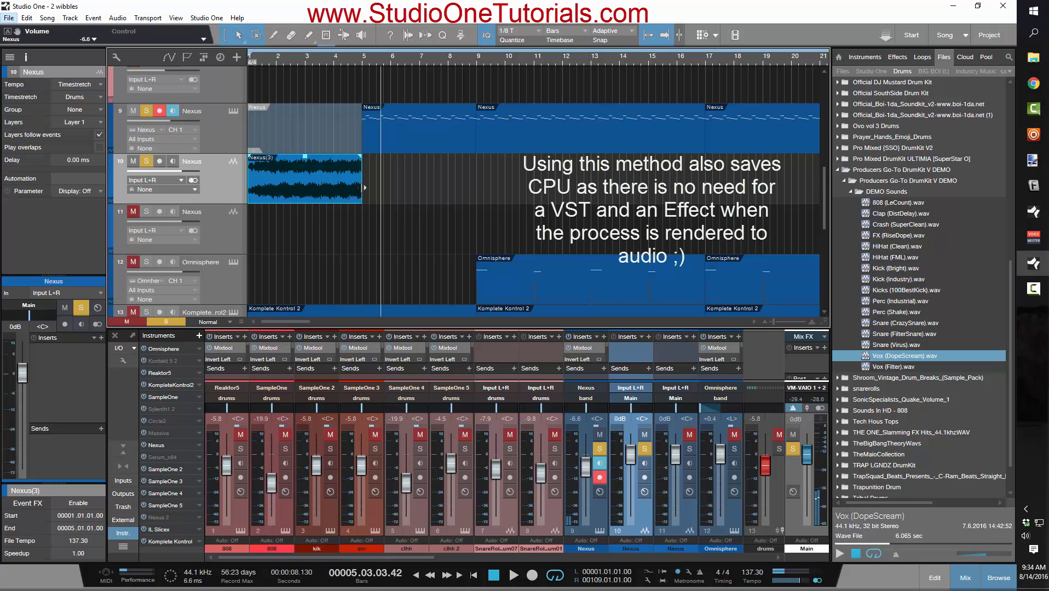
pyautogui.moveTo(364, 206)
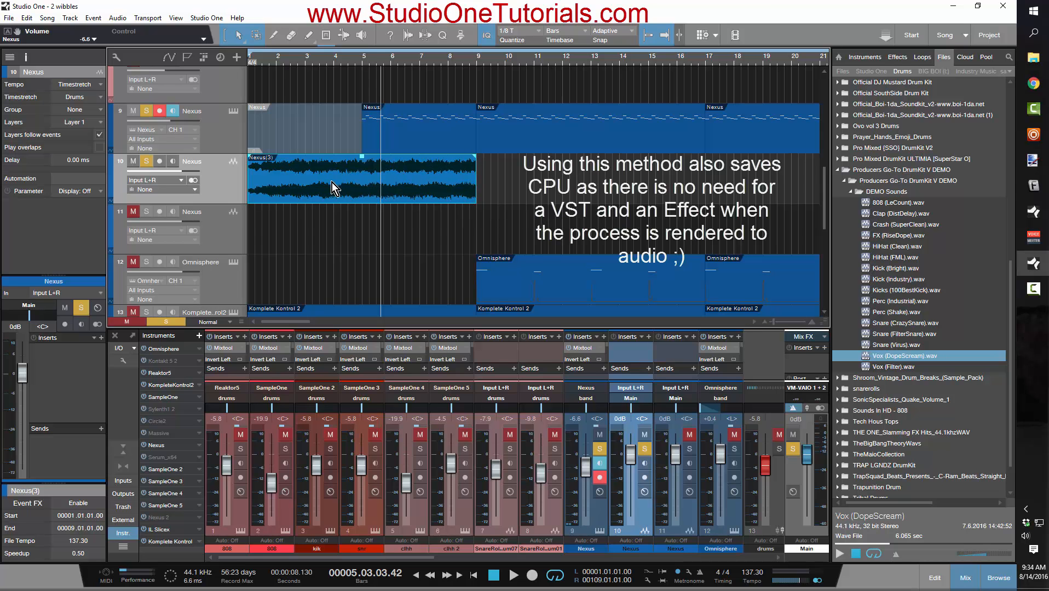
# Trim the stretched Nexus(3) clip's end back to bar 5
pyautogui.rightClick(334, 187)
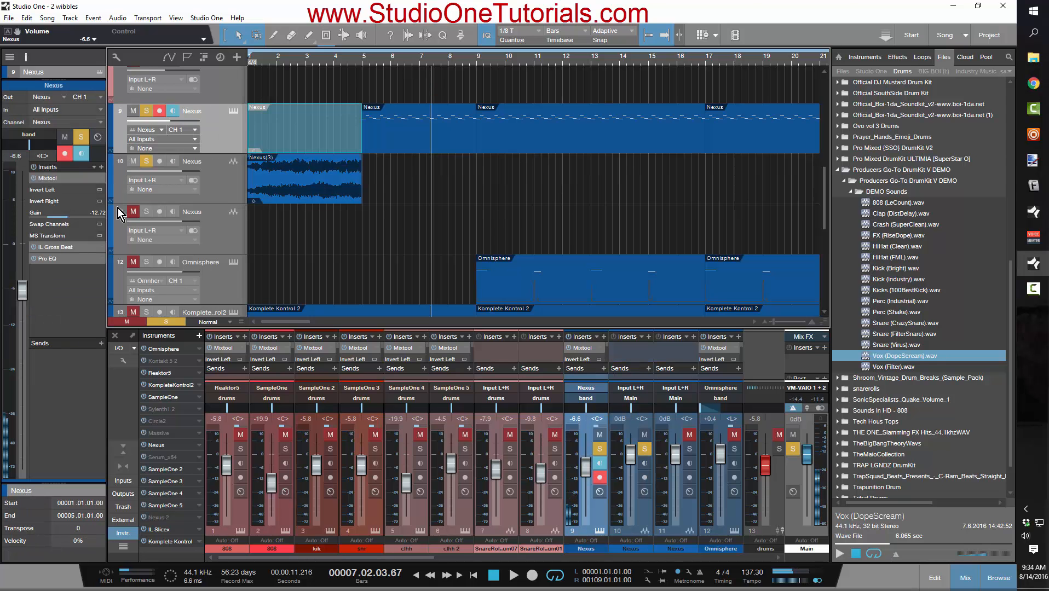
# Copy Pro EQ from the Nexus inserts onto the Nexus(3) audio channel and close it
pyautogui.click(44, 259)
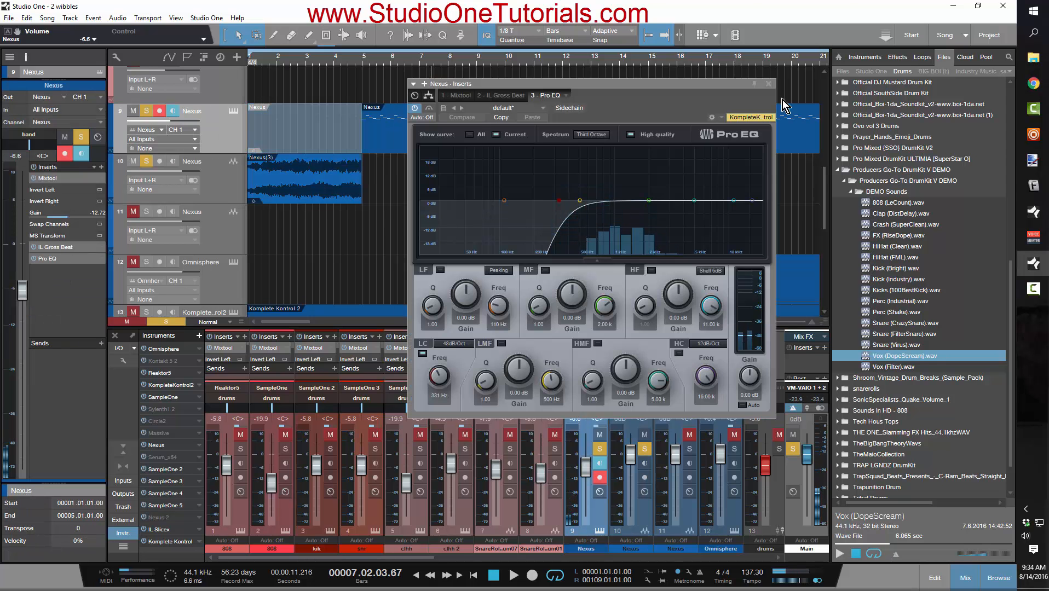
pyautogui.click(768, 83)
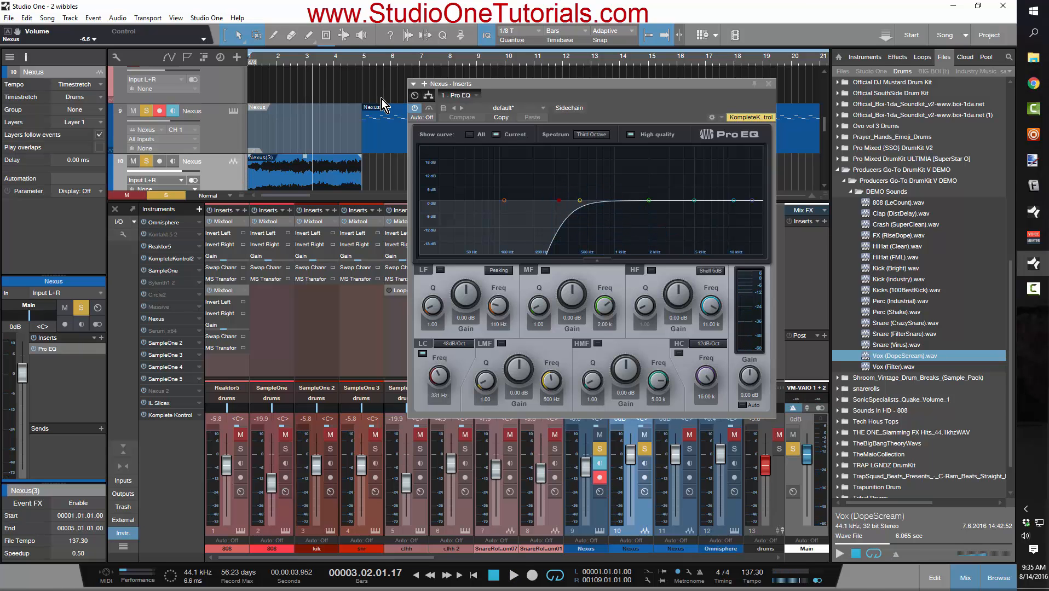
pyautogui.moveTo(792, 70)
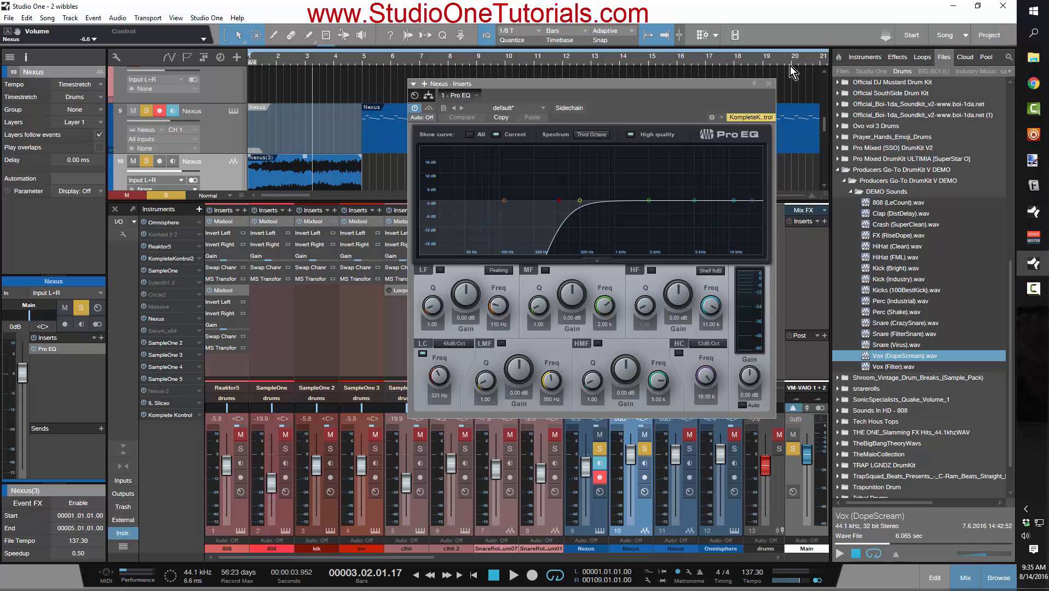
pyautogui.click(767, 83)
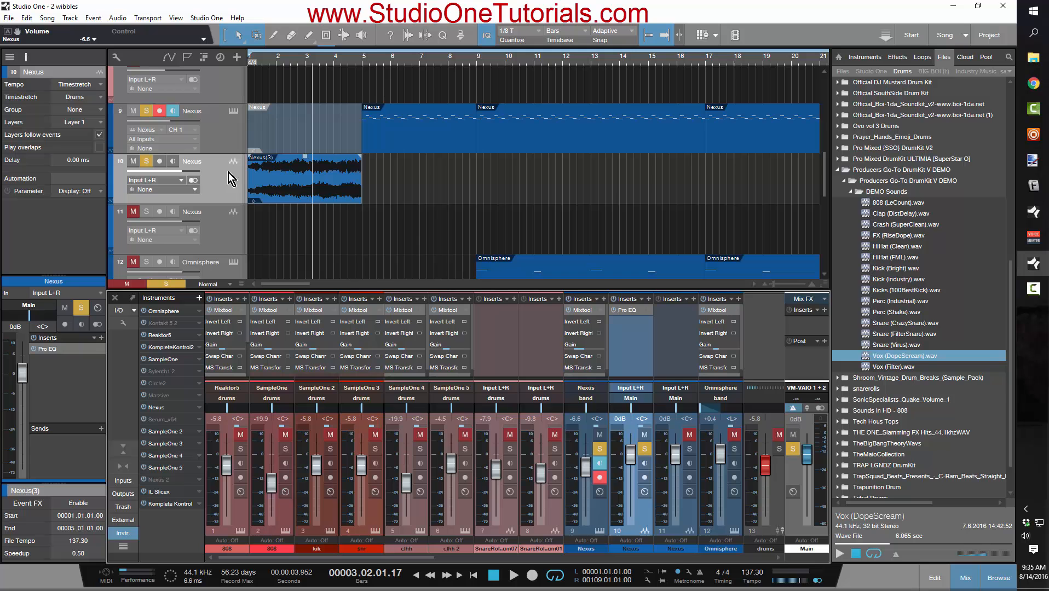
# Set the Nexus(3) audio event's Transpose to -12 semitones
pyautogui.rightClick(305, 178)
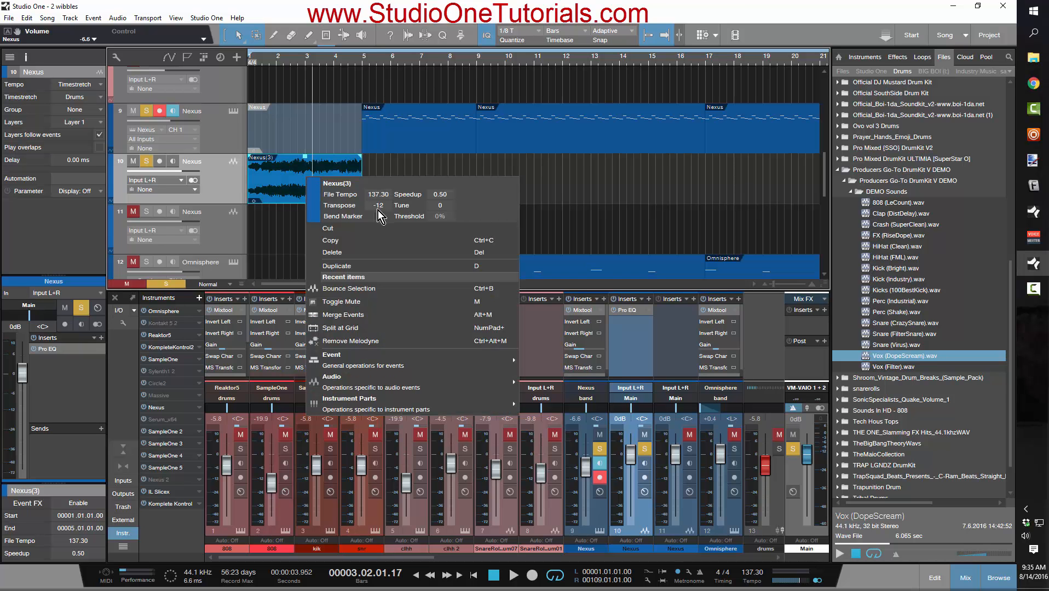
pyautogui.click(304, 187)
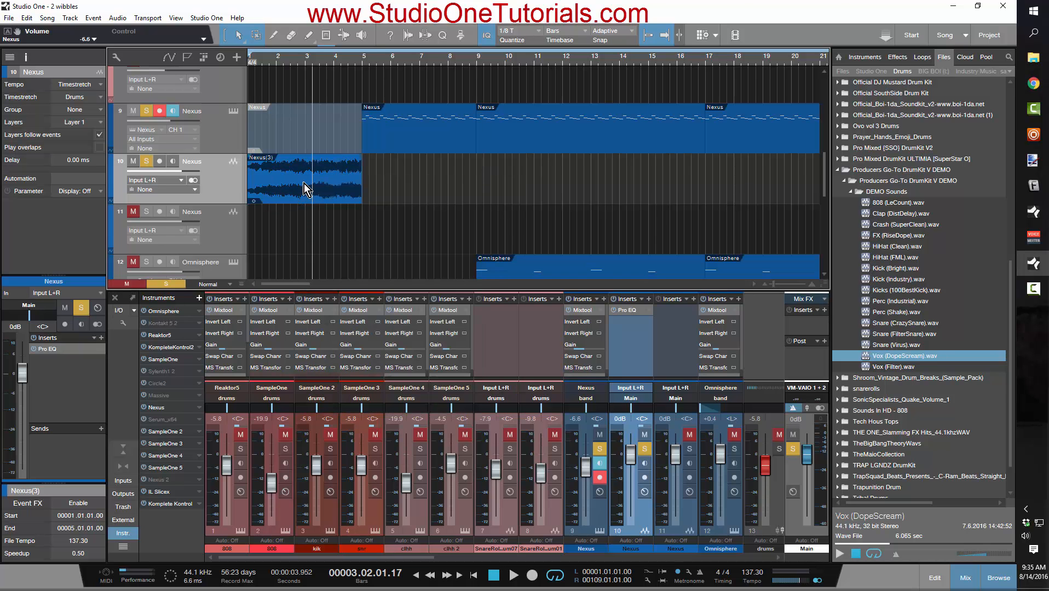
pyautogui.click(304, 180)
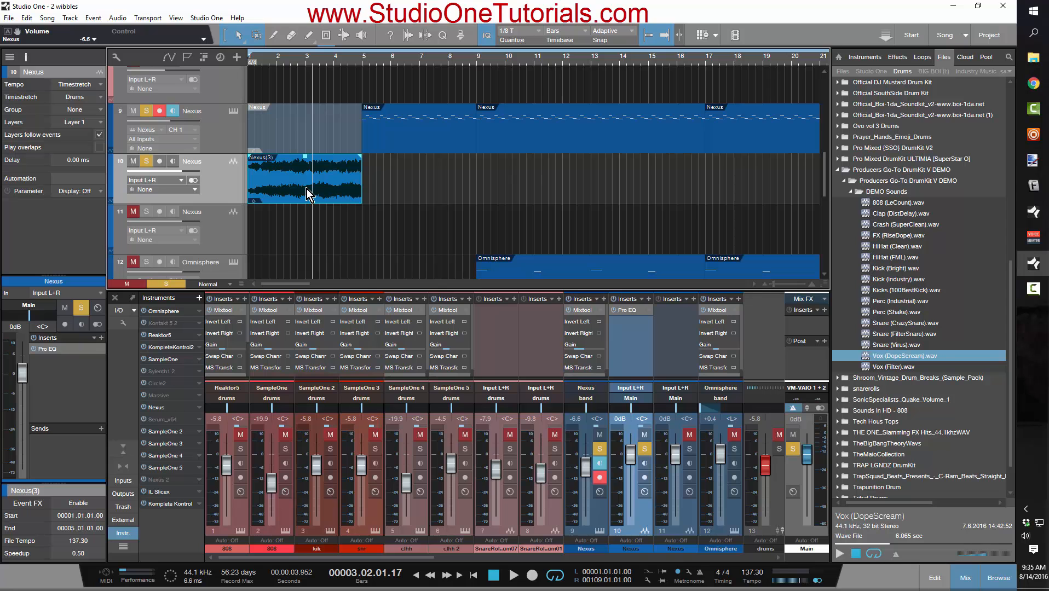